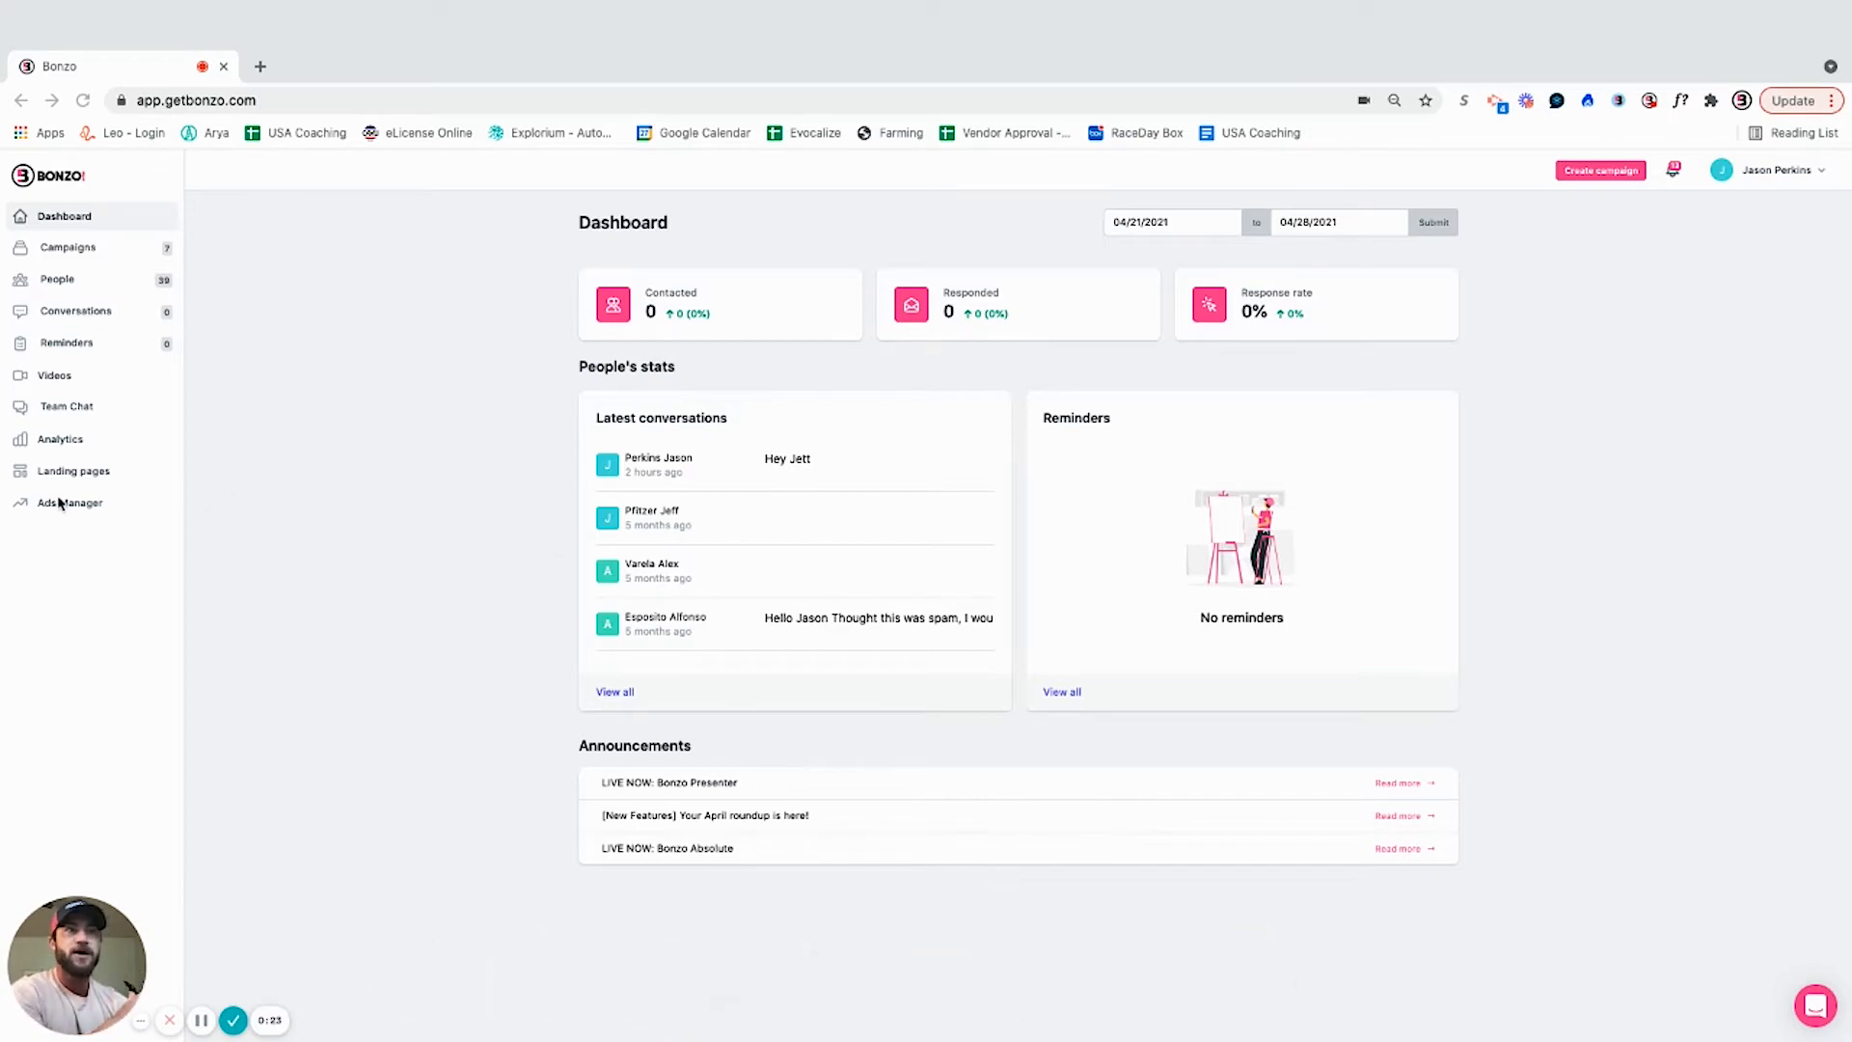
Open Ads Manager from the Bonzo dashboard sidebar
click(69, 501)
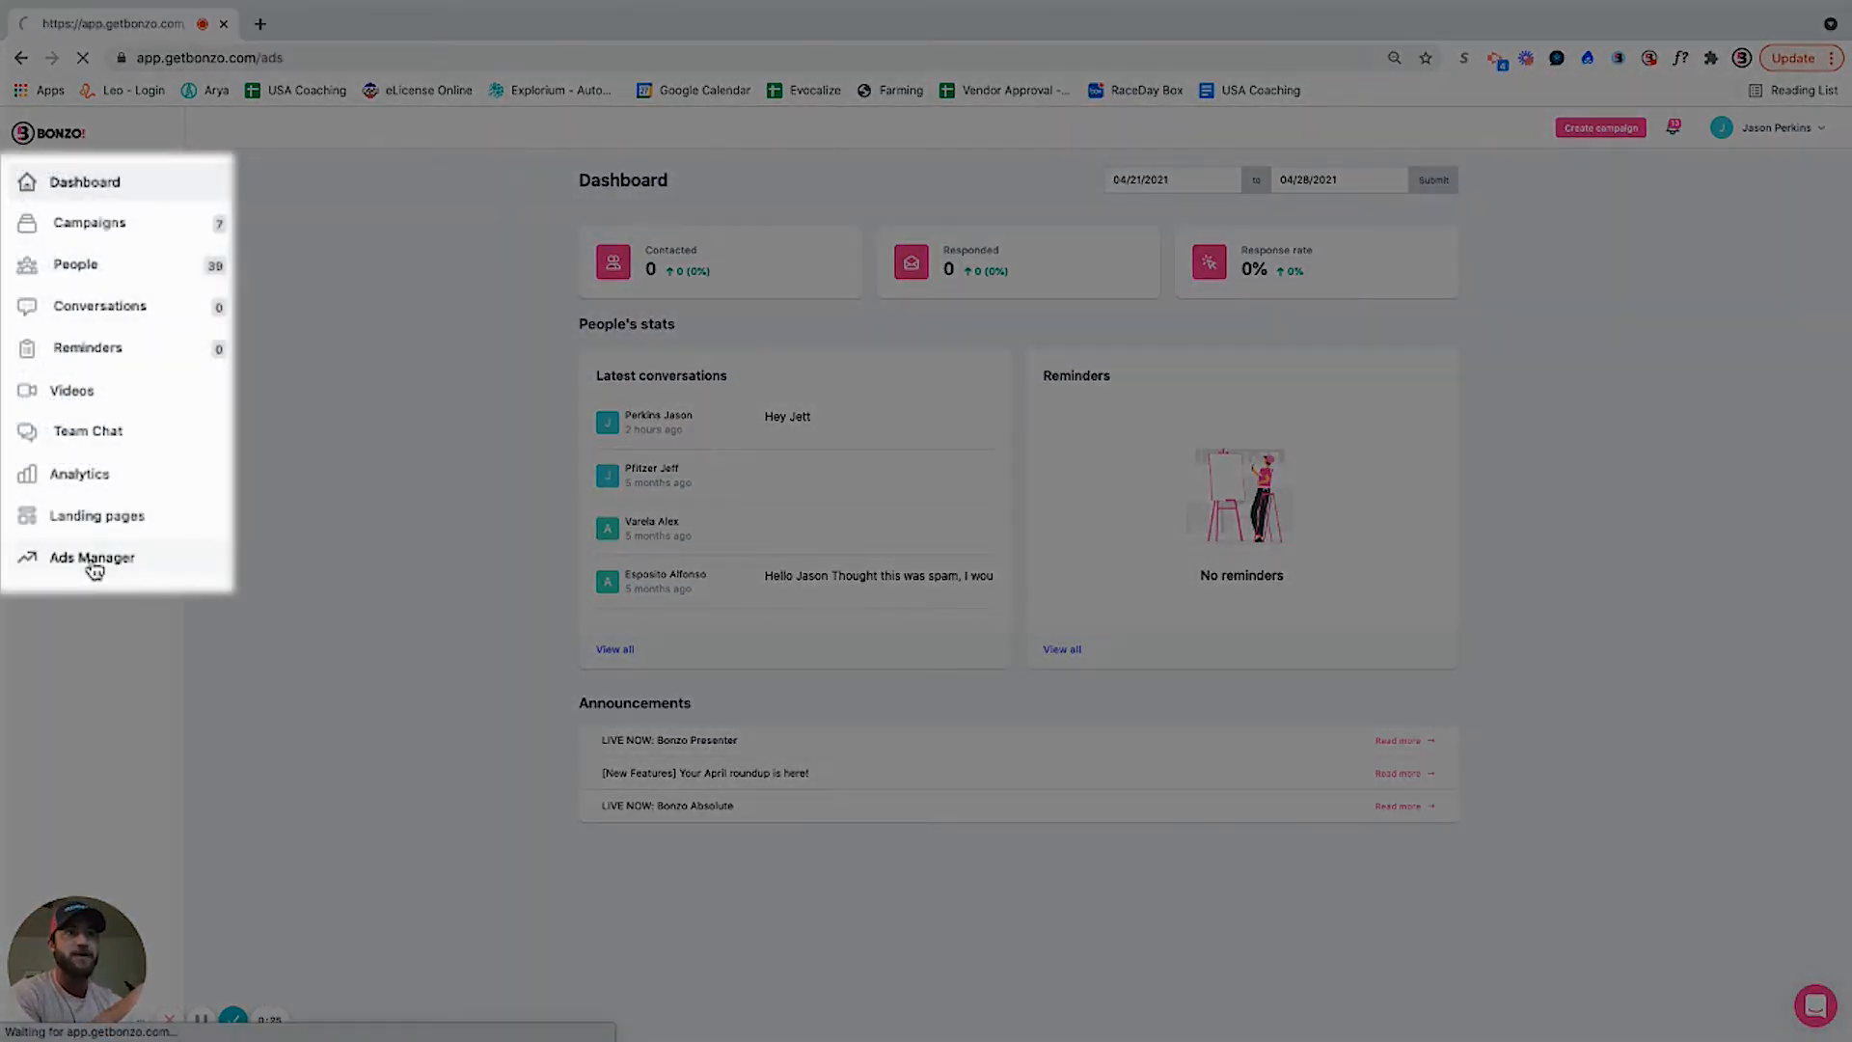
Start a new mortgage ad from the Ads Manager page
click(91, 557)
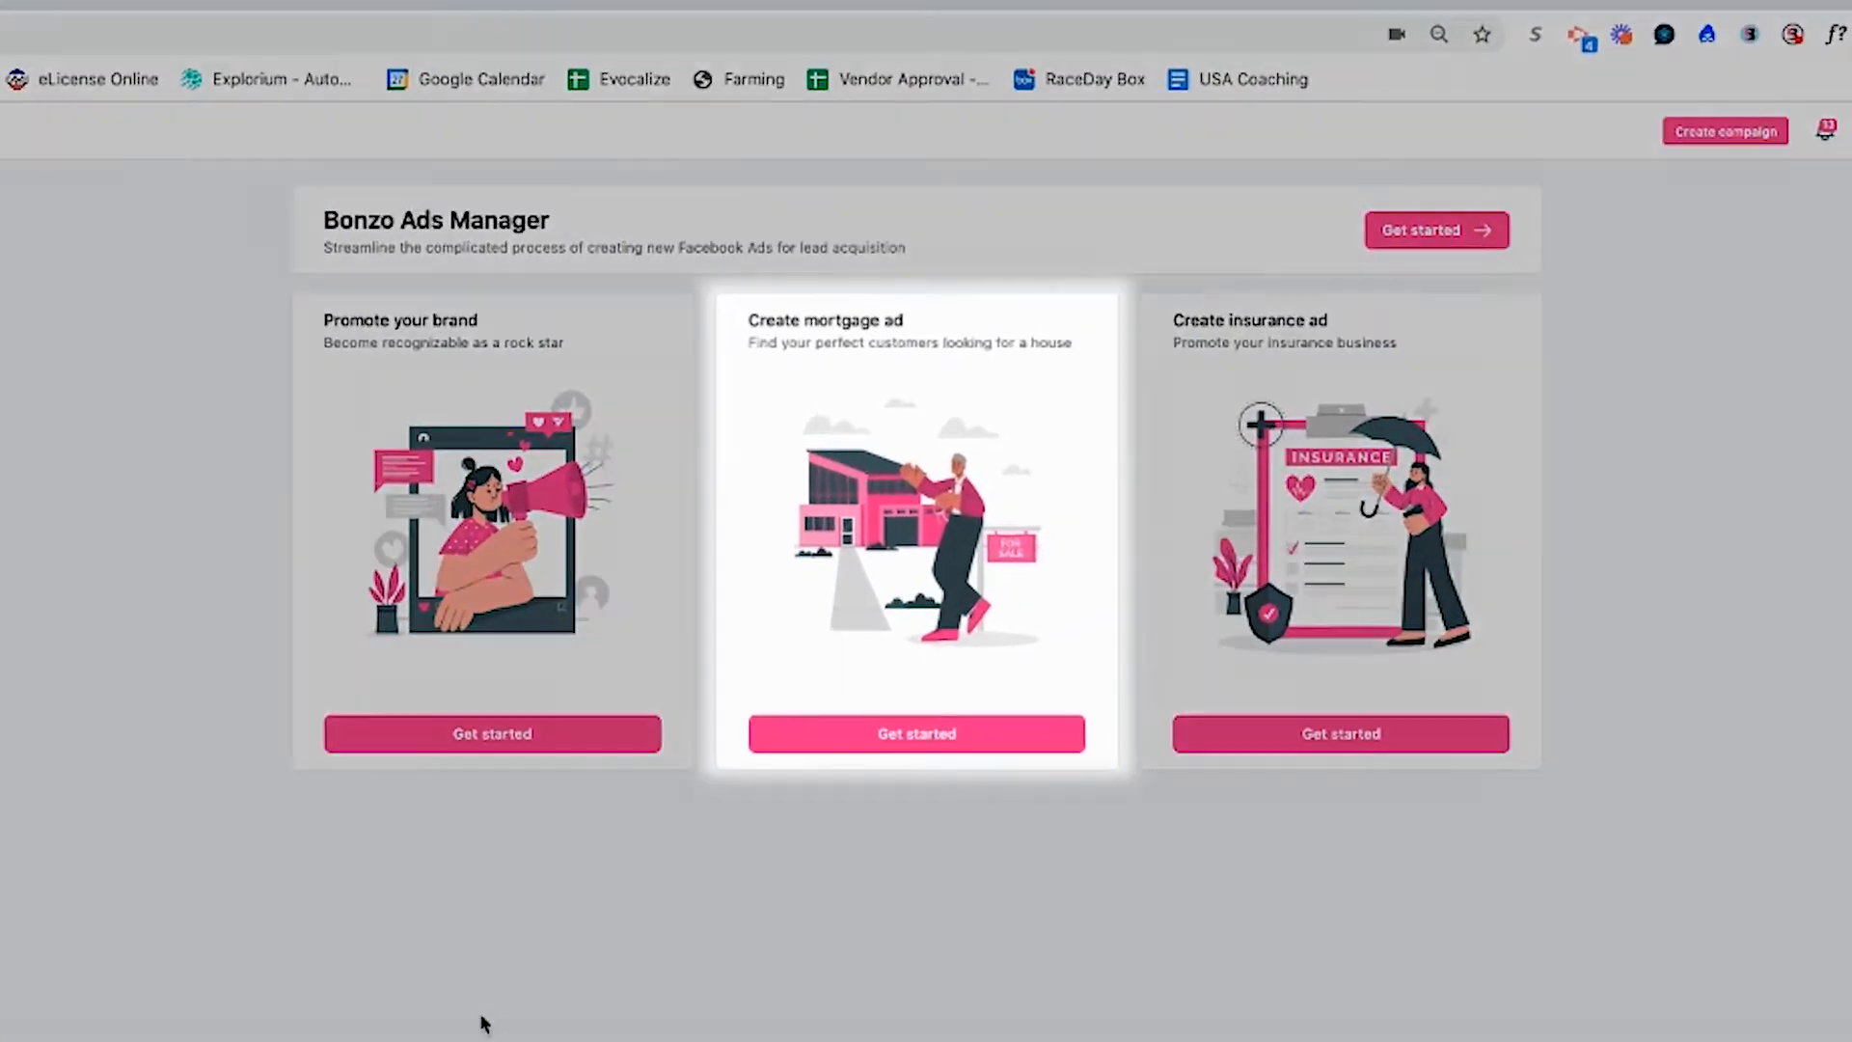
click(915, 733)
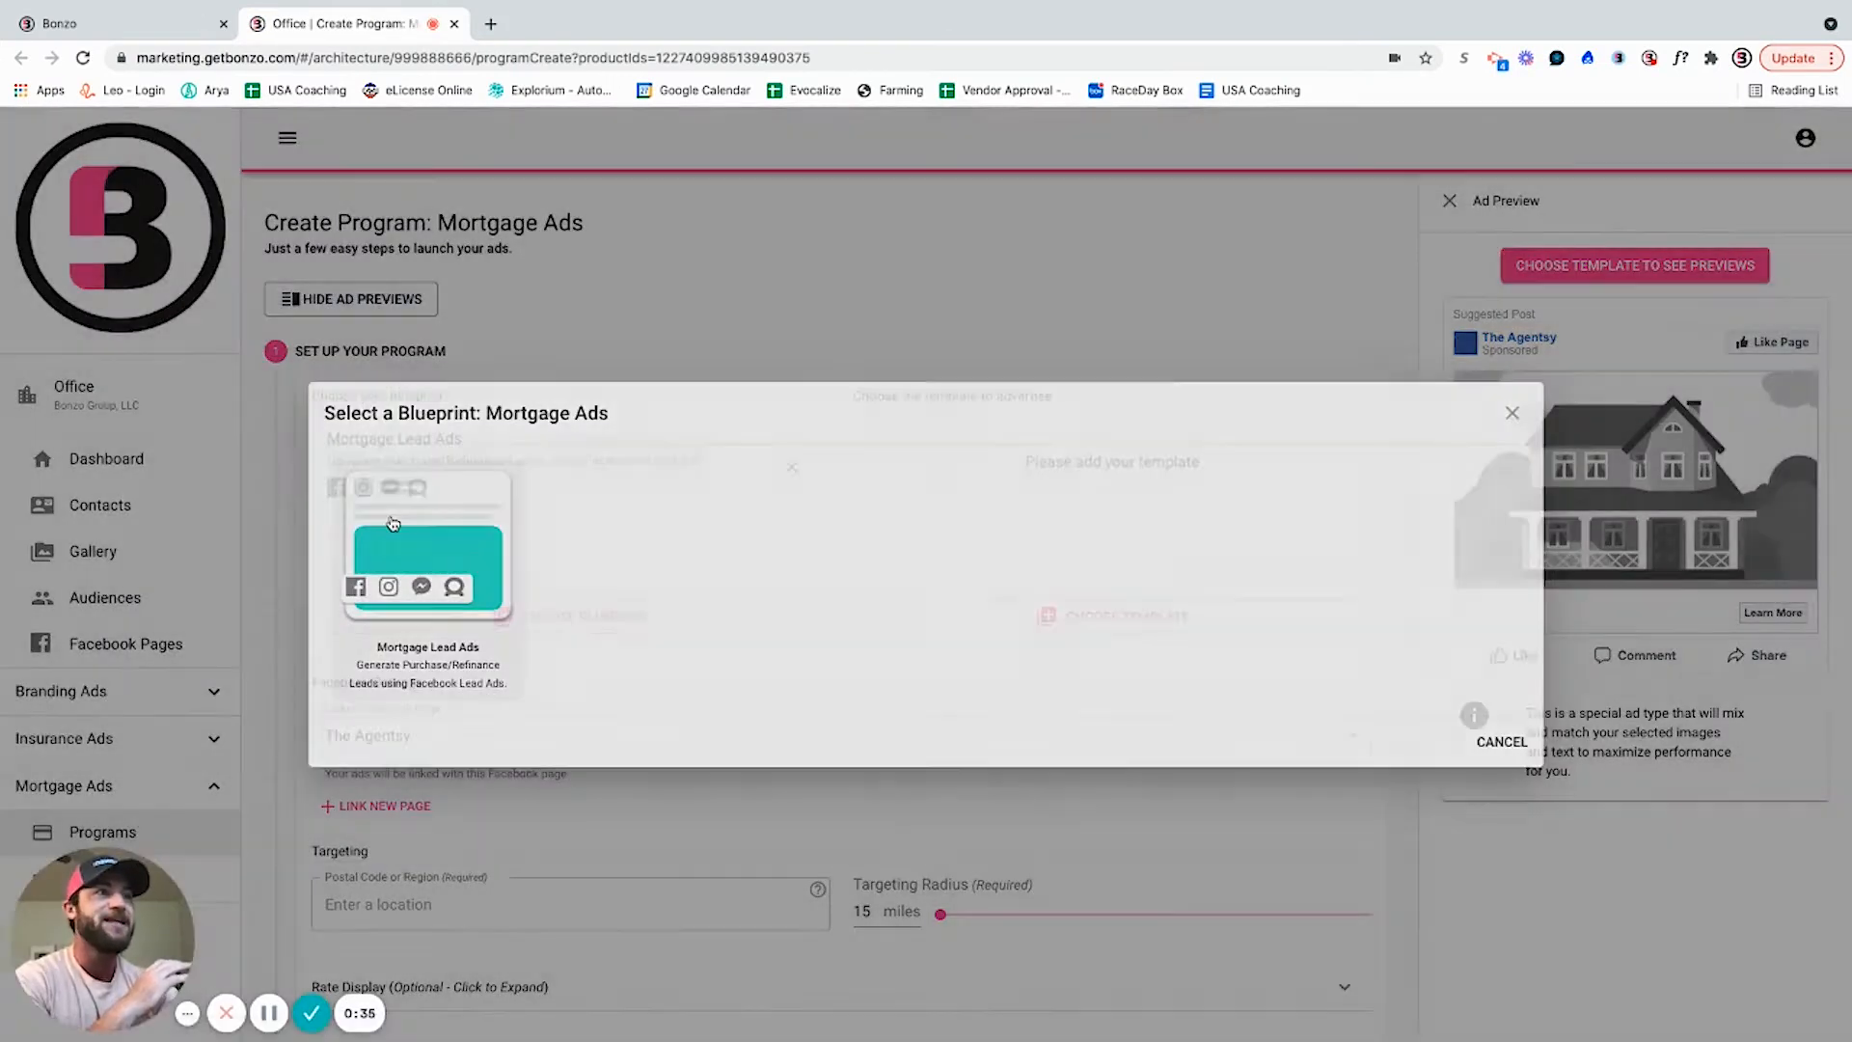
Choose the Mortgage Lead Ads blueprint and save the Refinance template
click(426, 549)
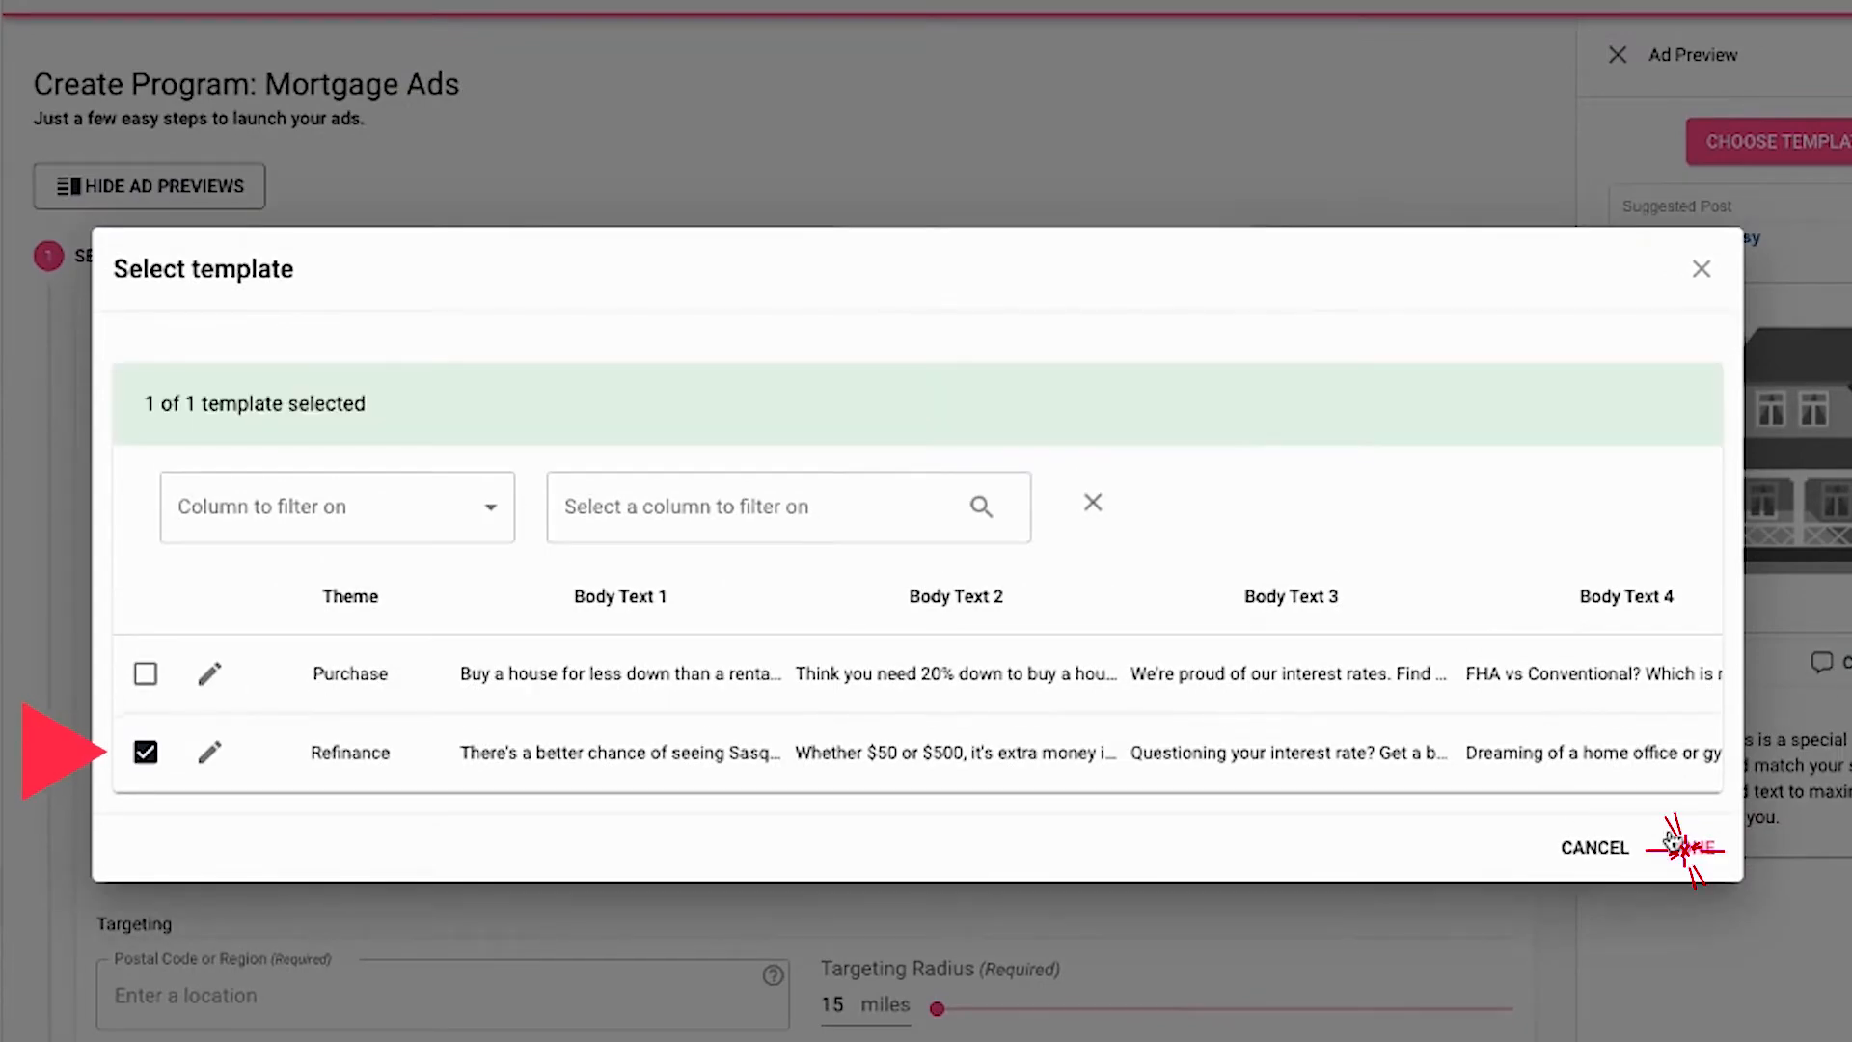
click(1683, 848)
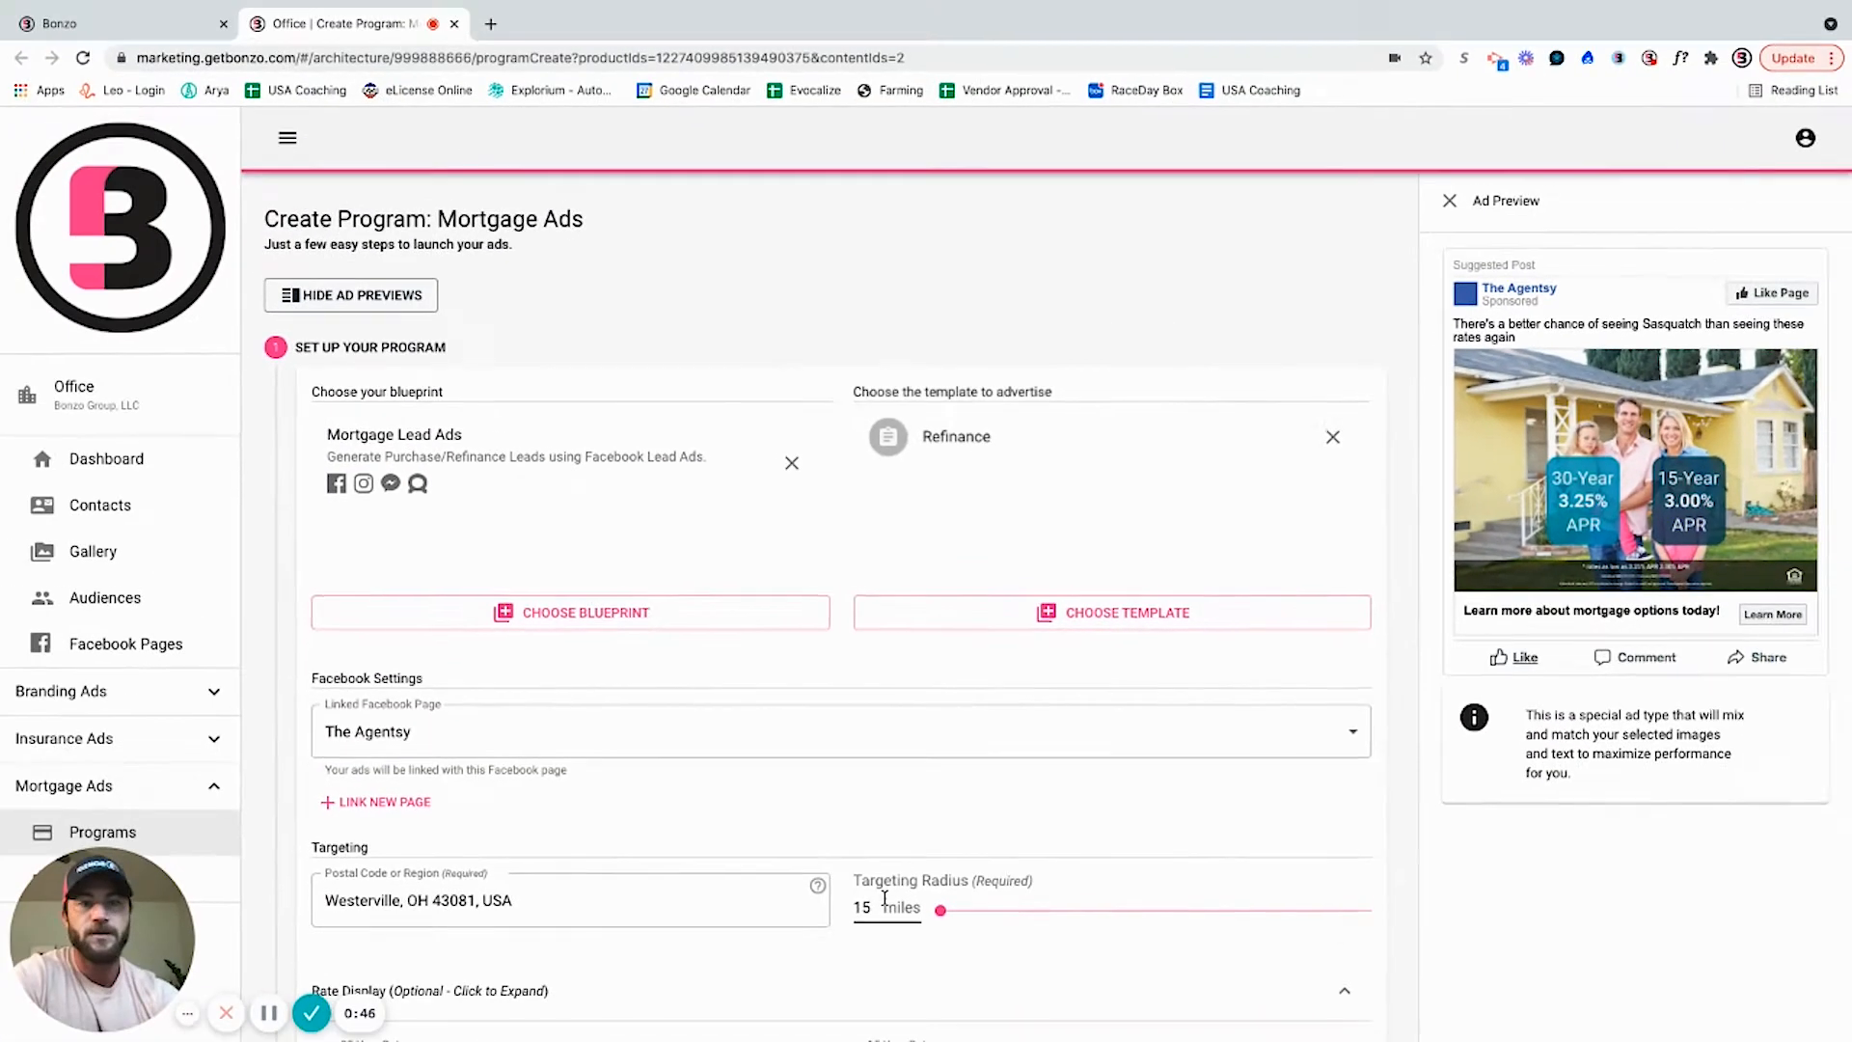
mouse_move(1204, 779)
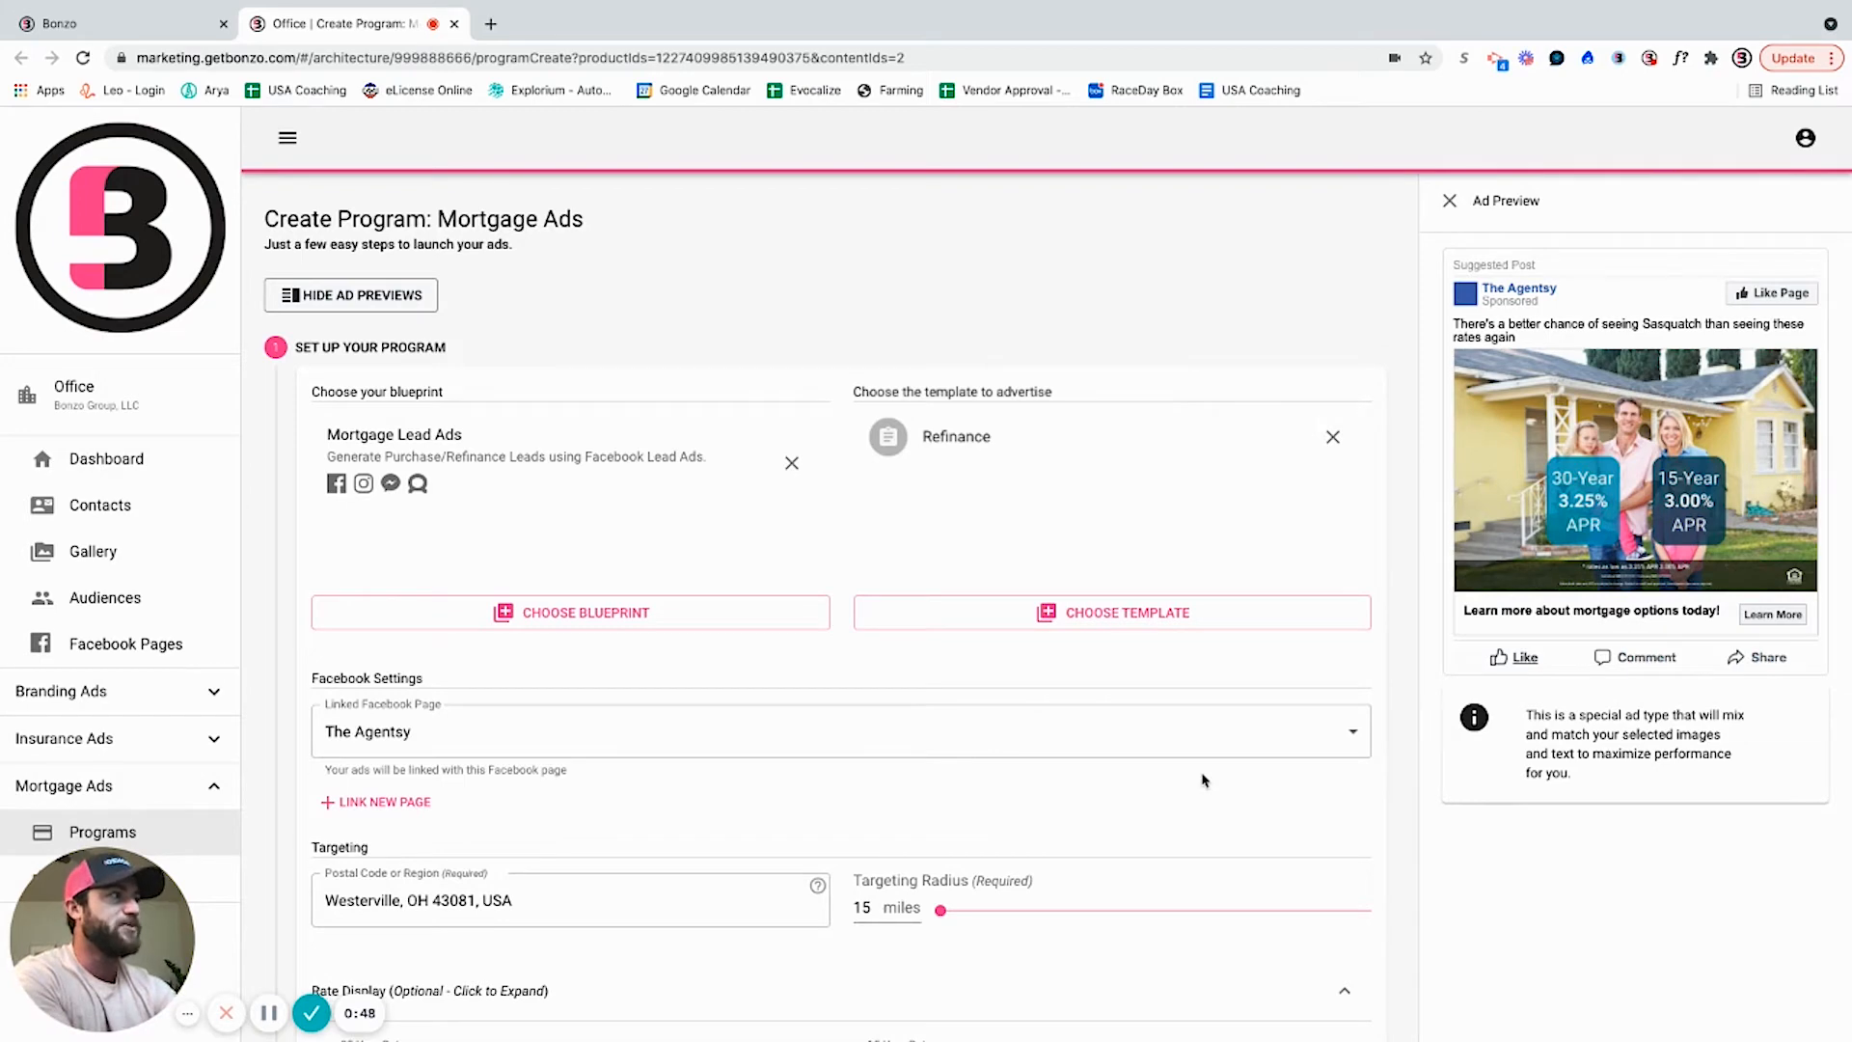
Review the 3.25/3.00 rates, landing page and advertiser IDs, then proceed to schedule and spend
scroll(down, 3)
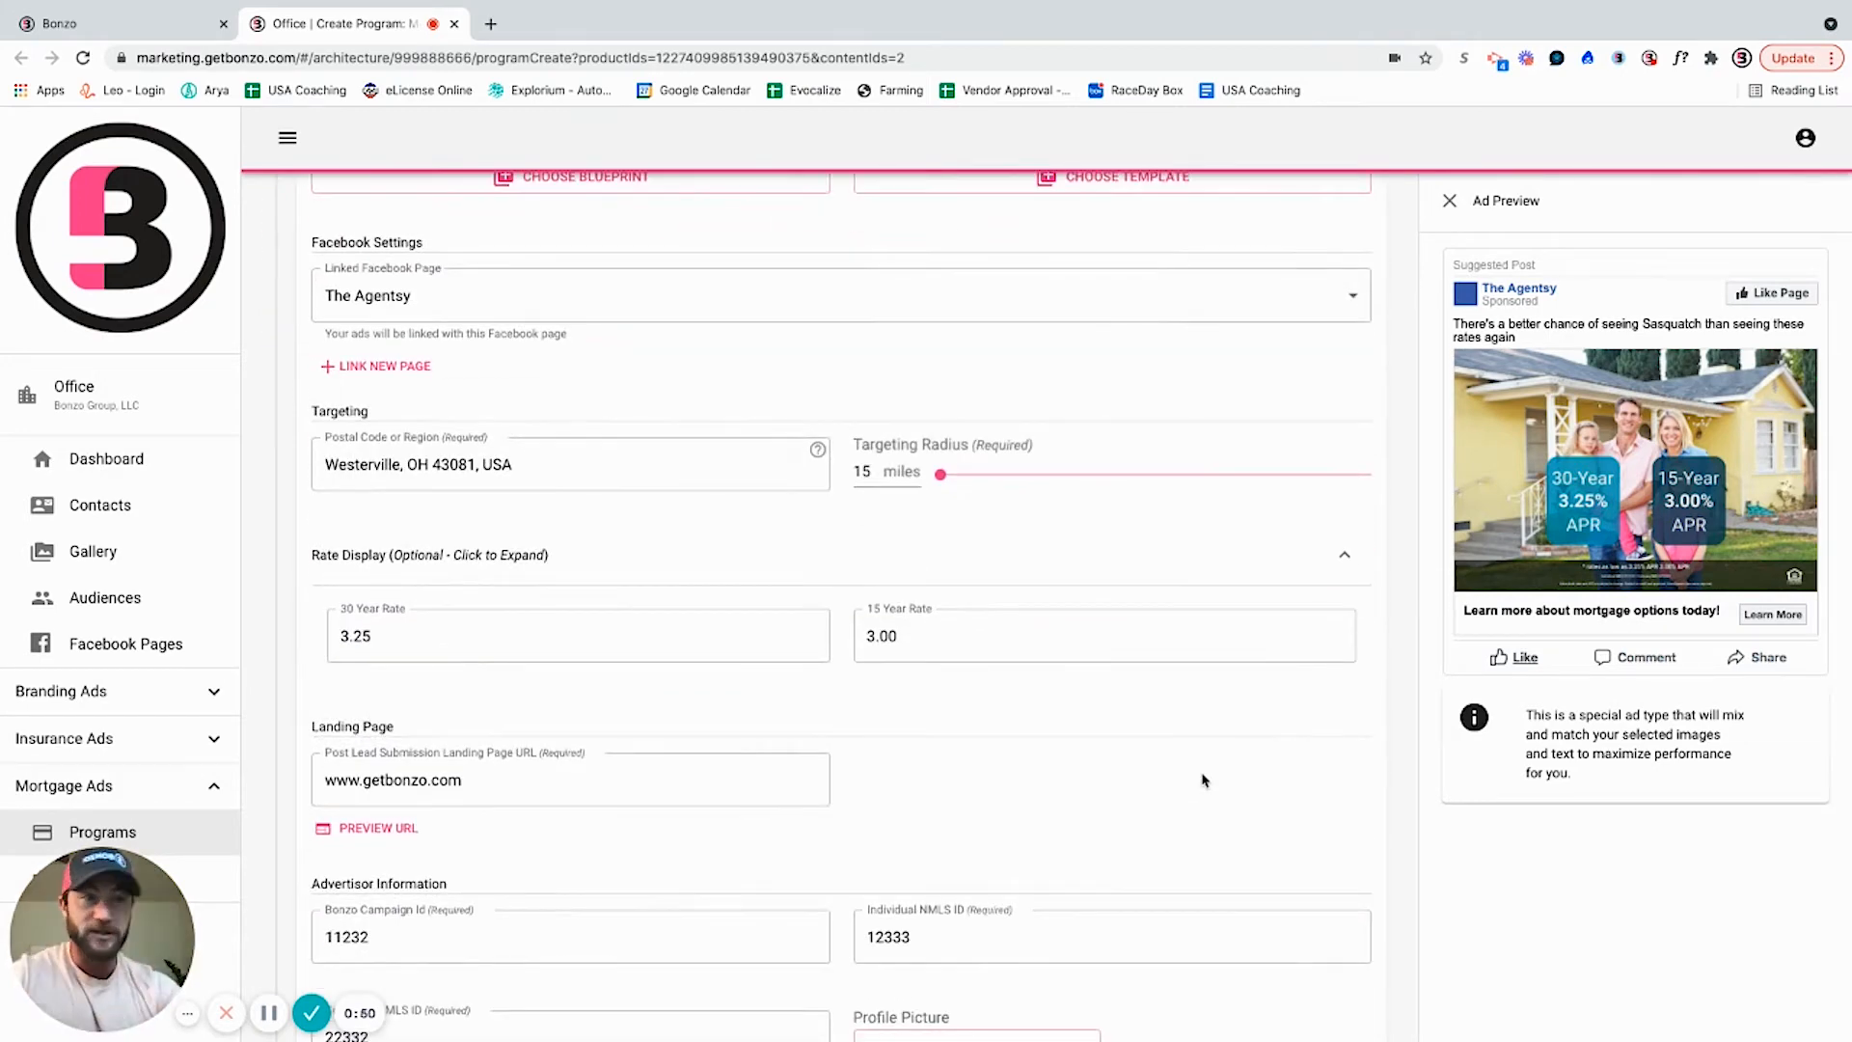
scroll(down, 3)
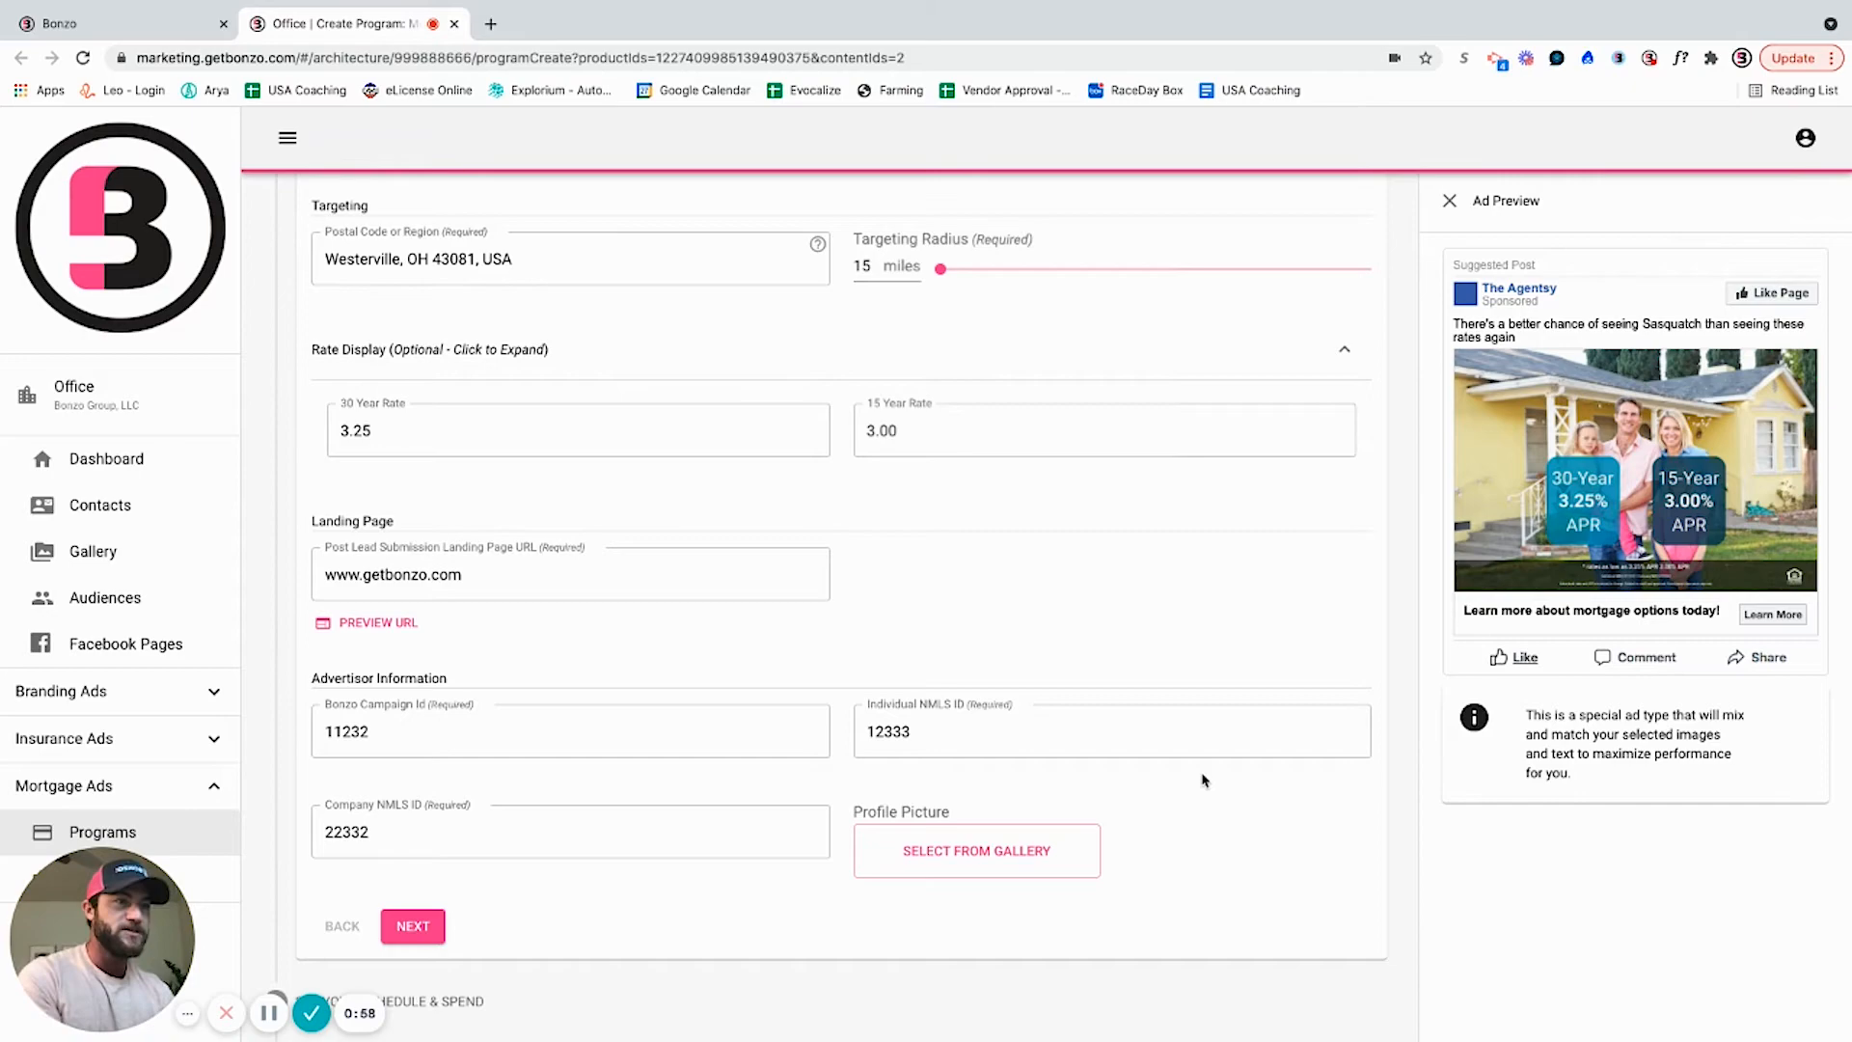
click(412, 926)
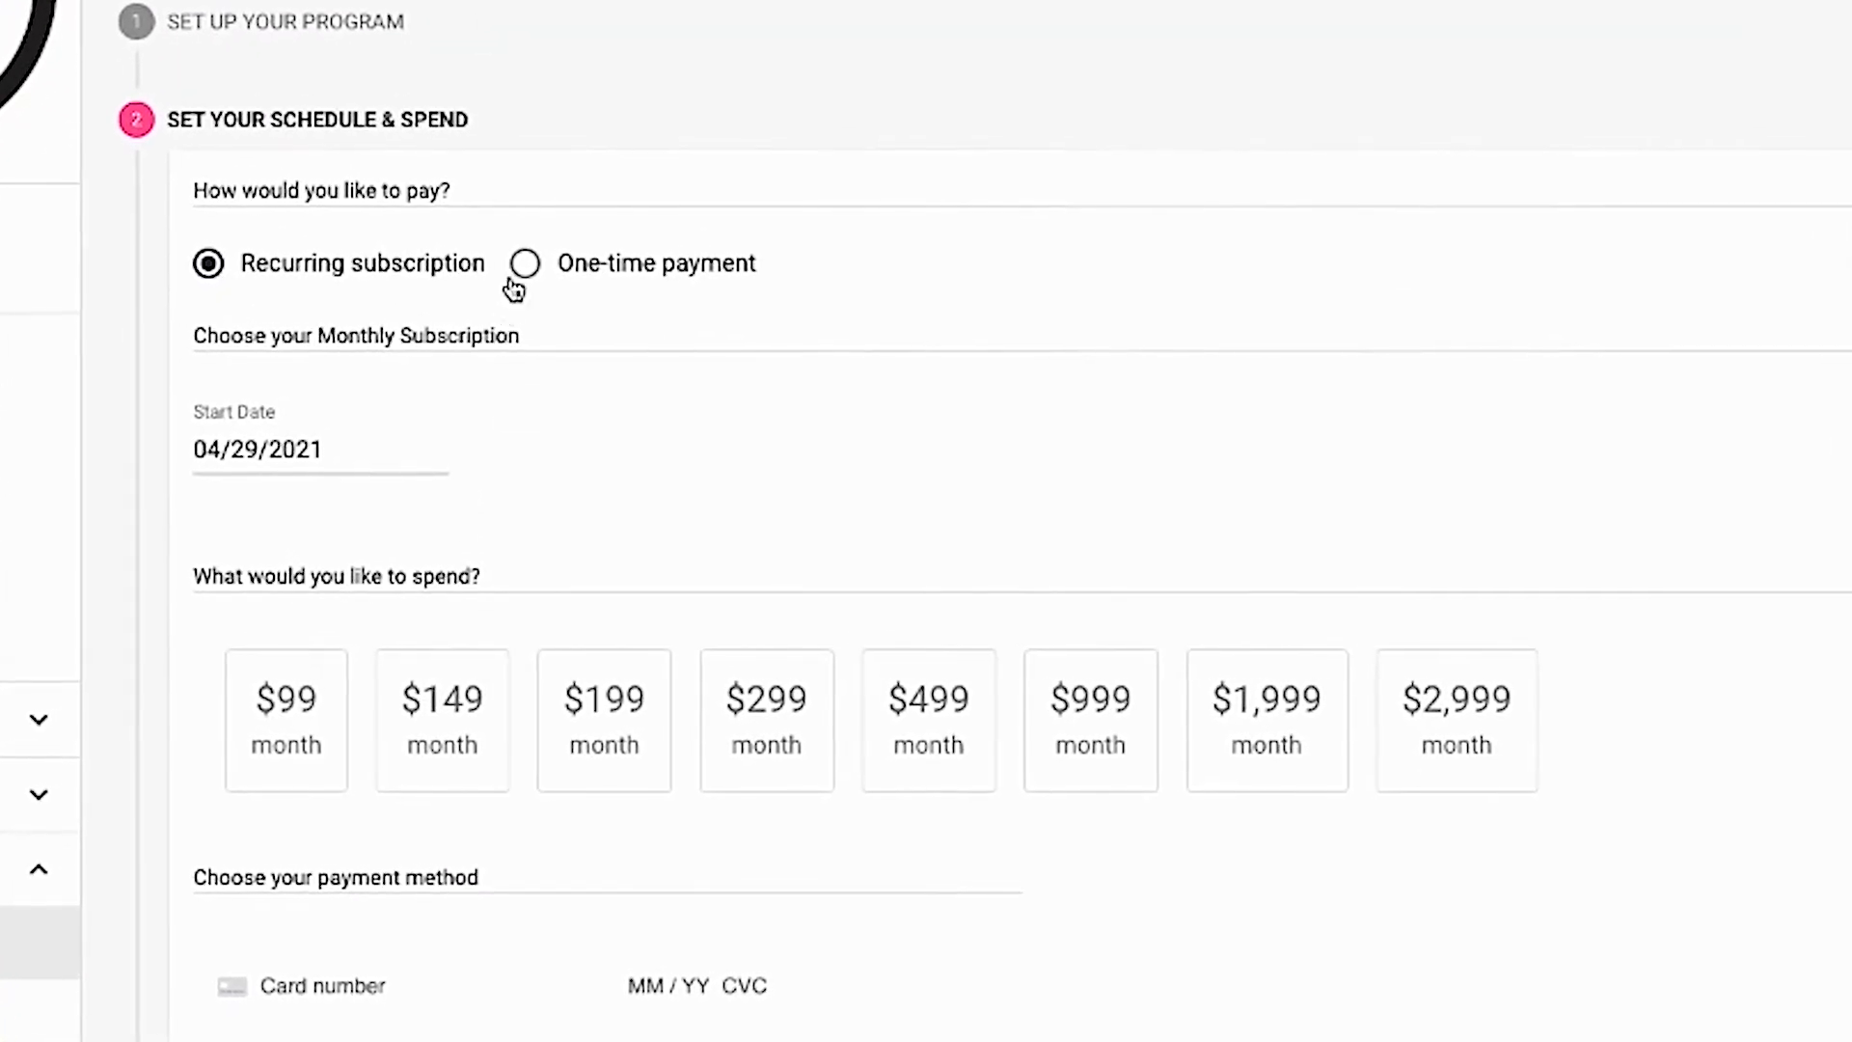
Switch to a one-time $79 payment running 04/29/2021 to 05/13/2021
click(523, 263)
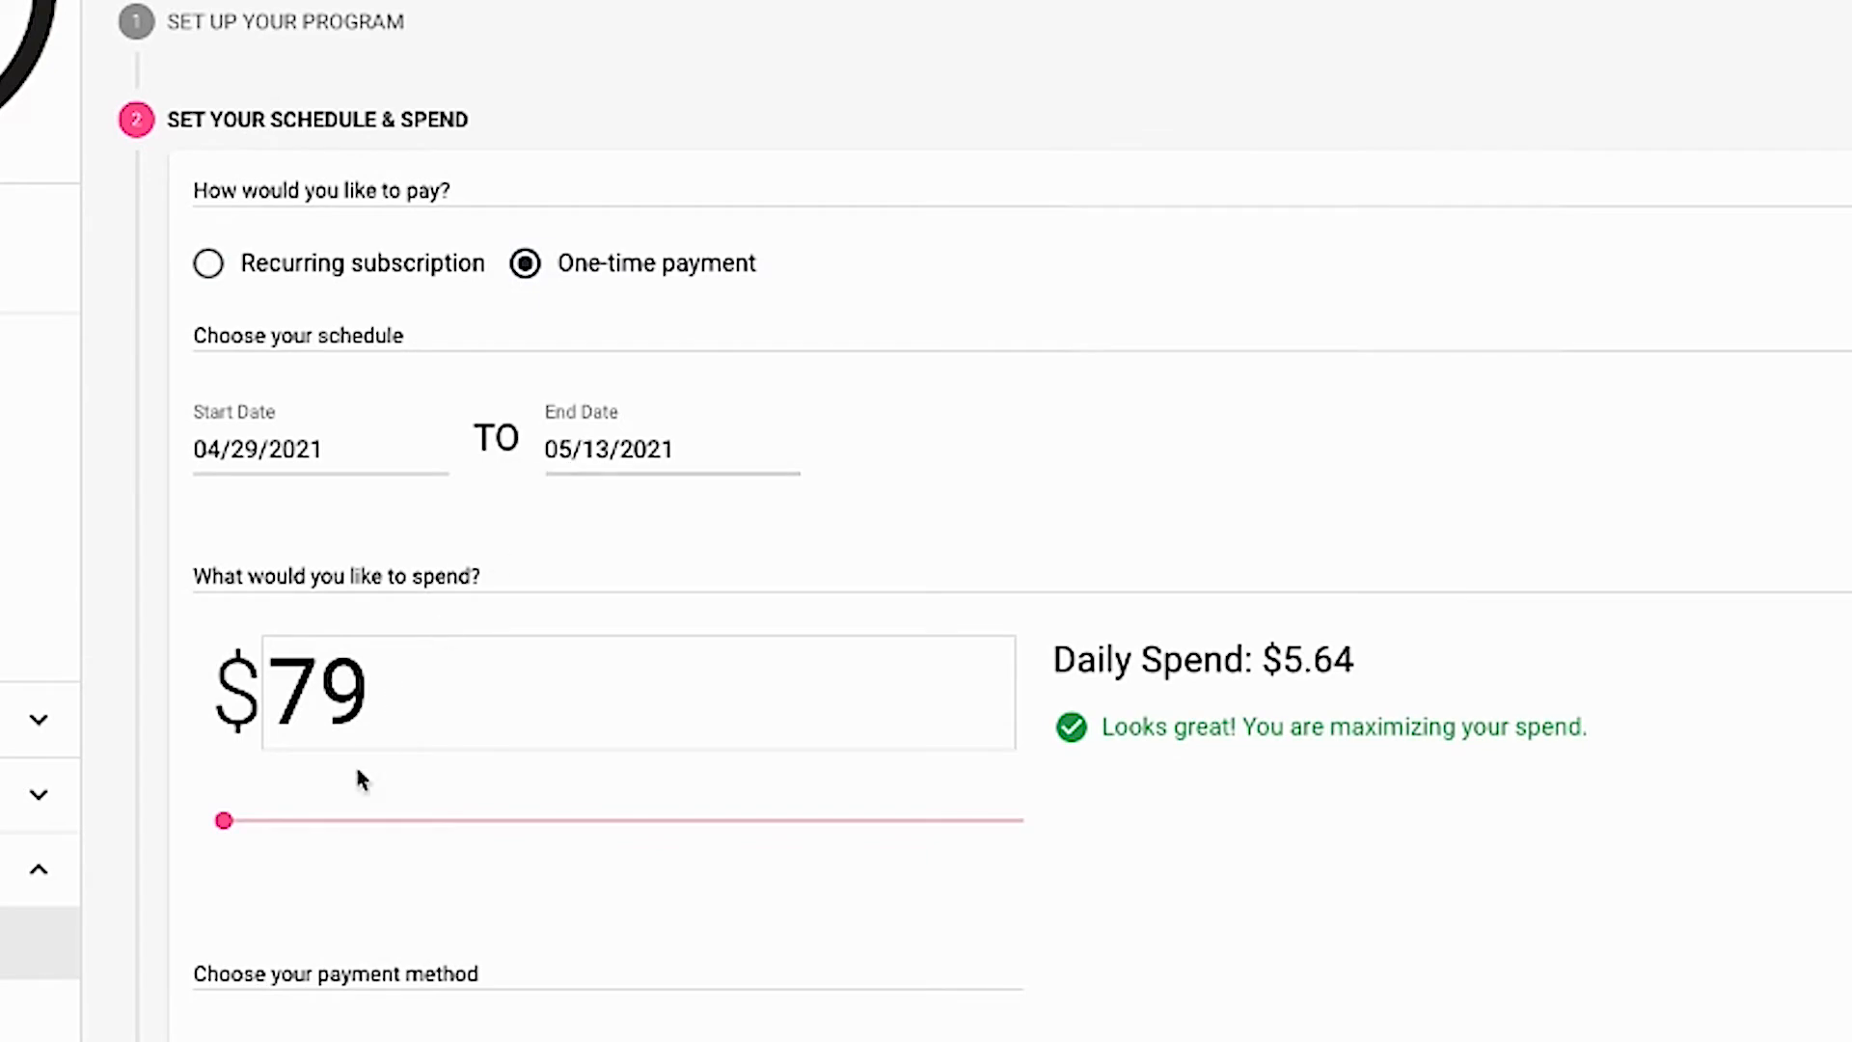
scroll(down, 3)
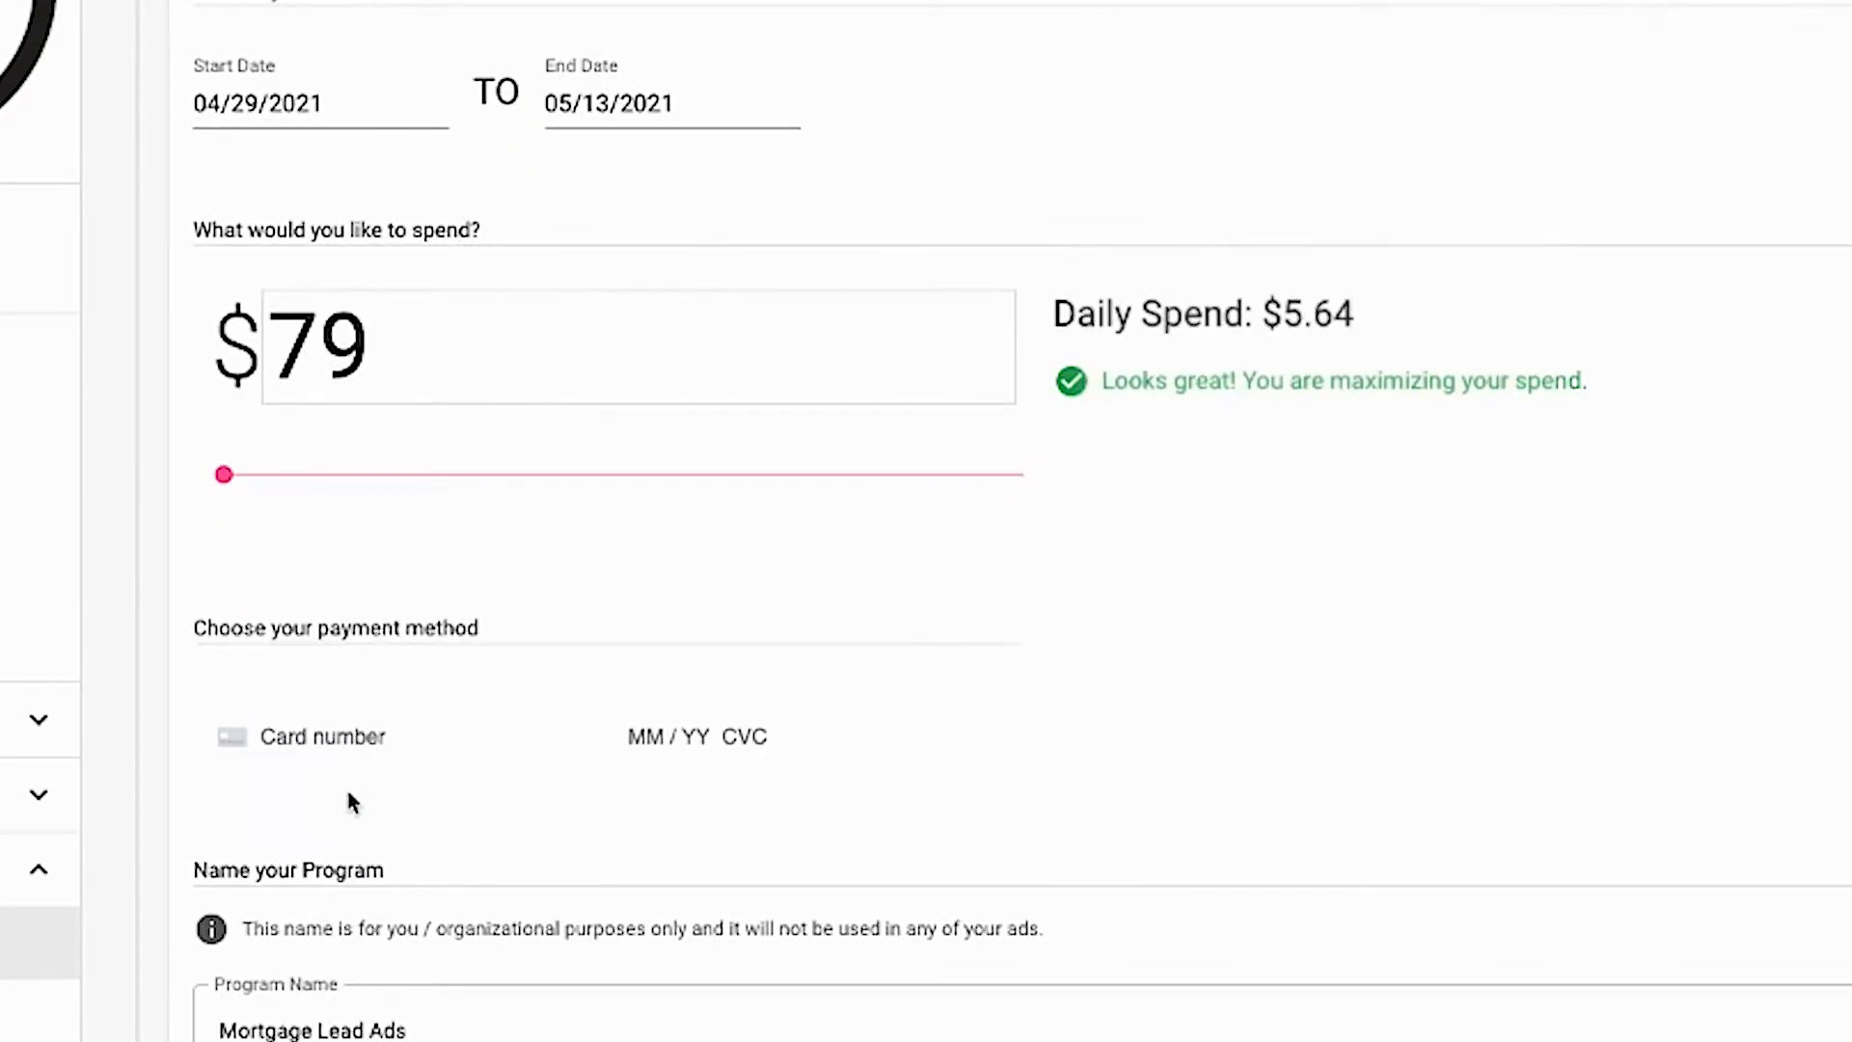